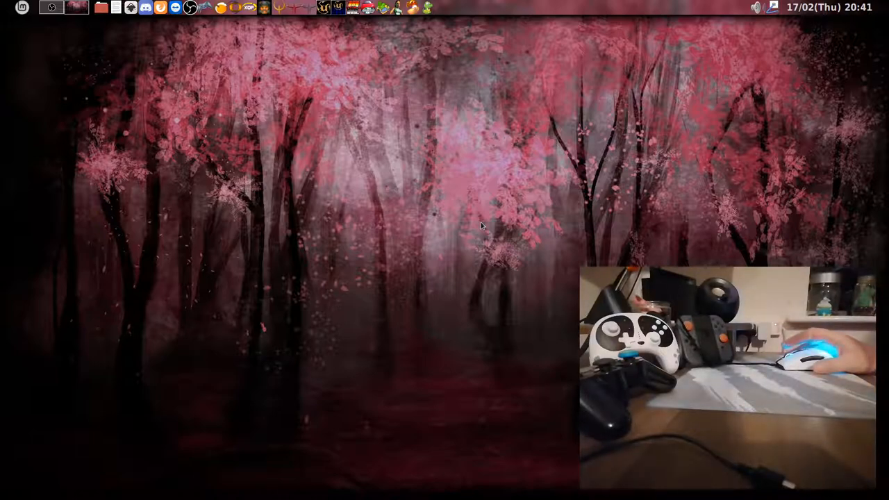
mouse_move(192, 132)
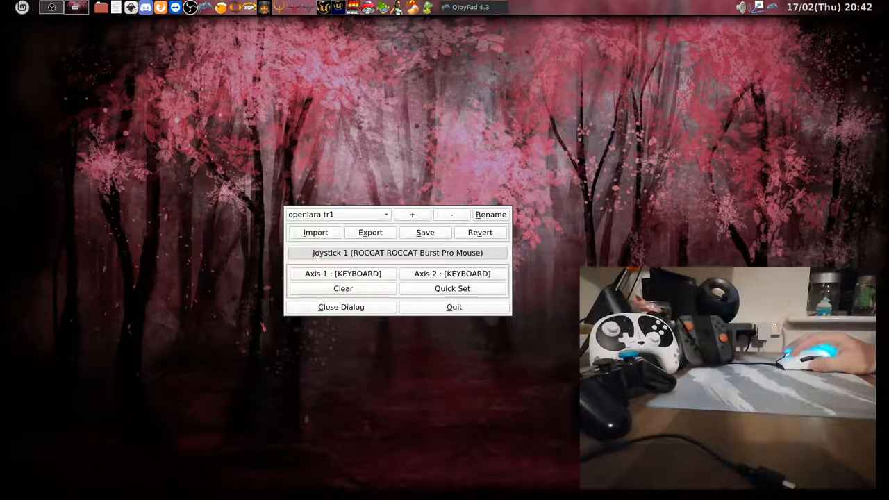
mouse_move(214, 199)
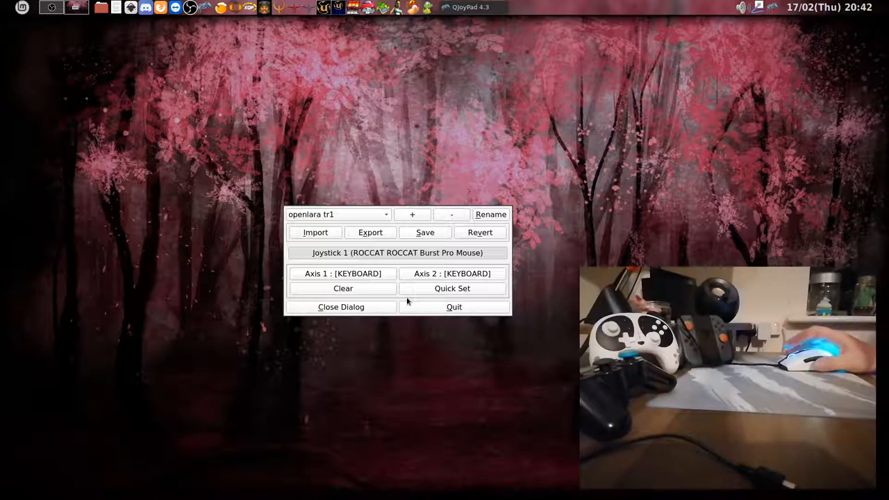
mouse_move(314, 358)
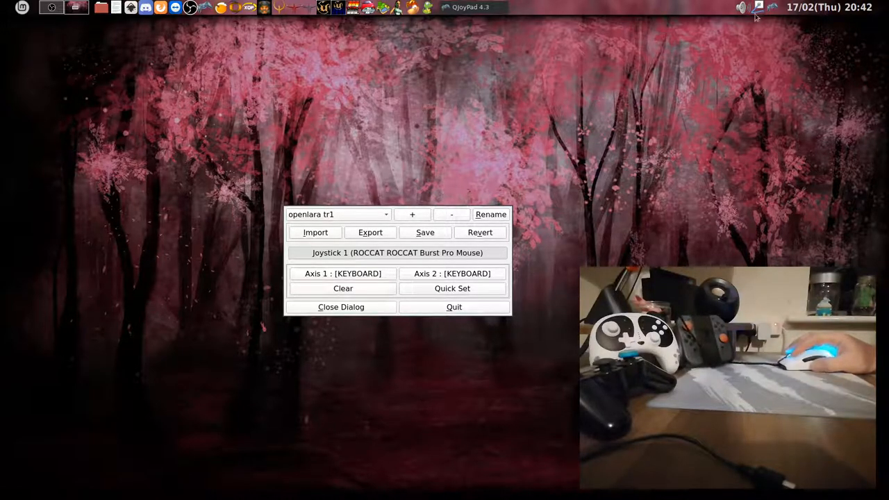
Close the QJoyPad layout dialog and start a one-player race in Need for Speed III
click(759, 8)
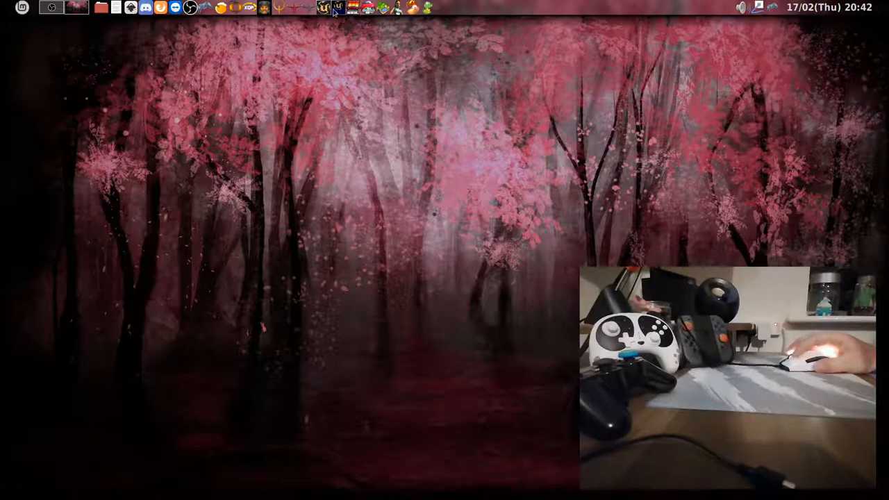
mouse_move(455, 183)
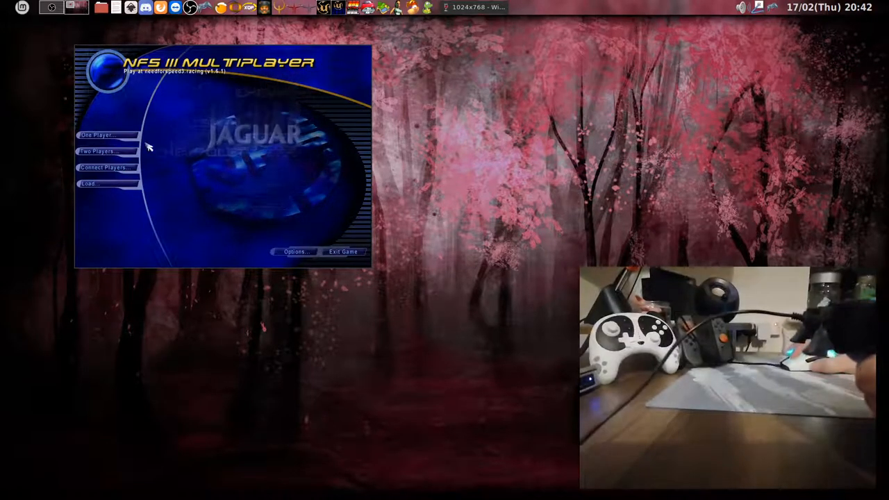
click(104, 135)
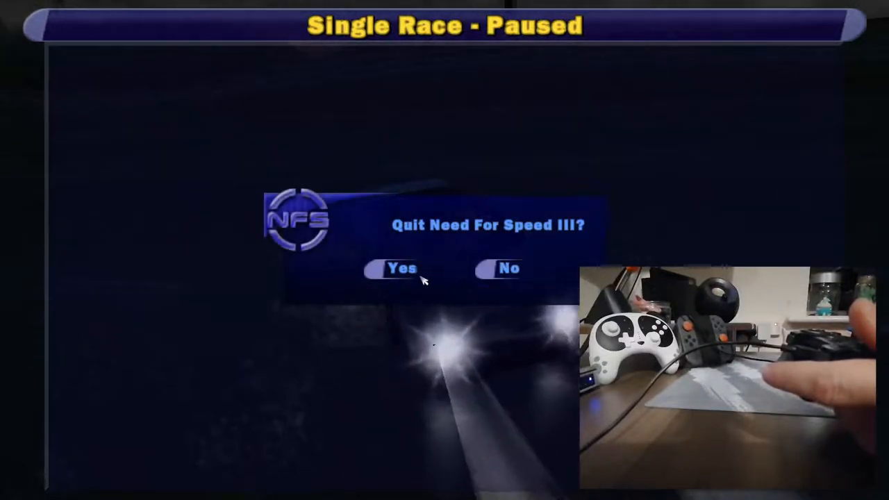
Confirm Yes to quit Need for Speed III before launching Need for Speed II SE
click(398, 269)
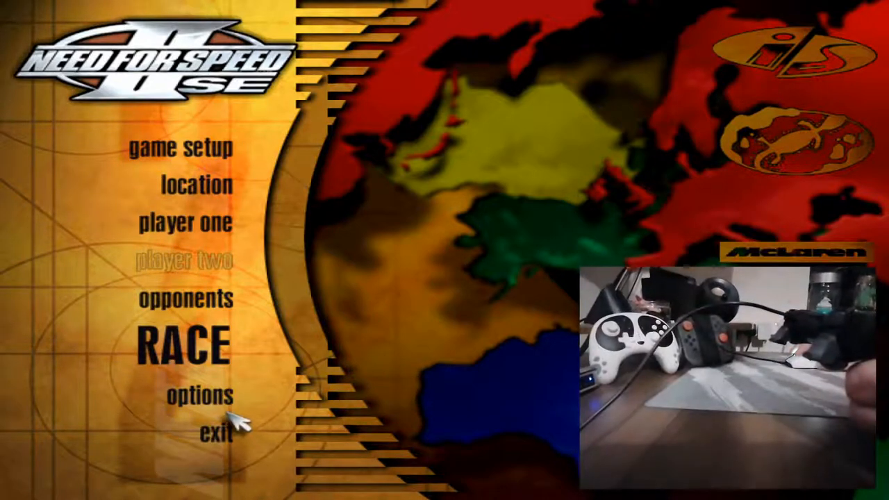
Enter Options and then the Controls settings from the Need for Speed II SE main menu
click(200, 398)
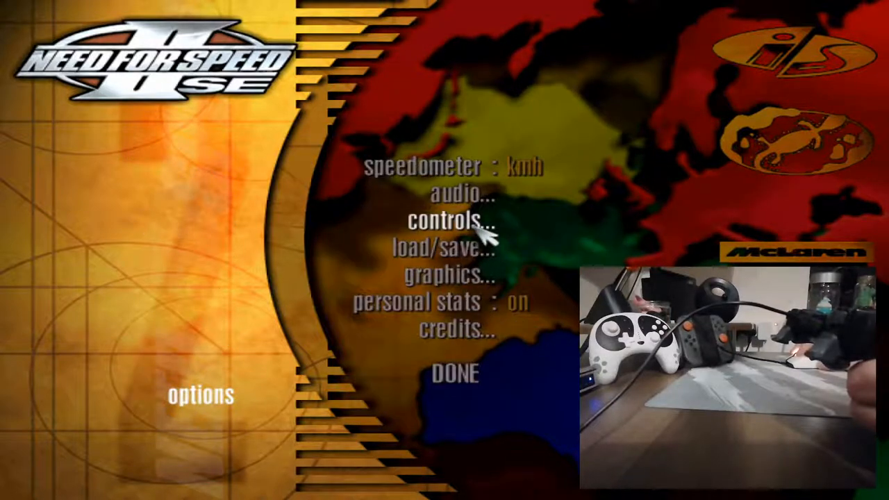
click(444, 222)
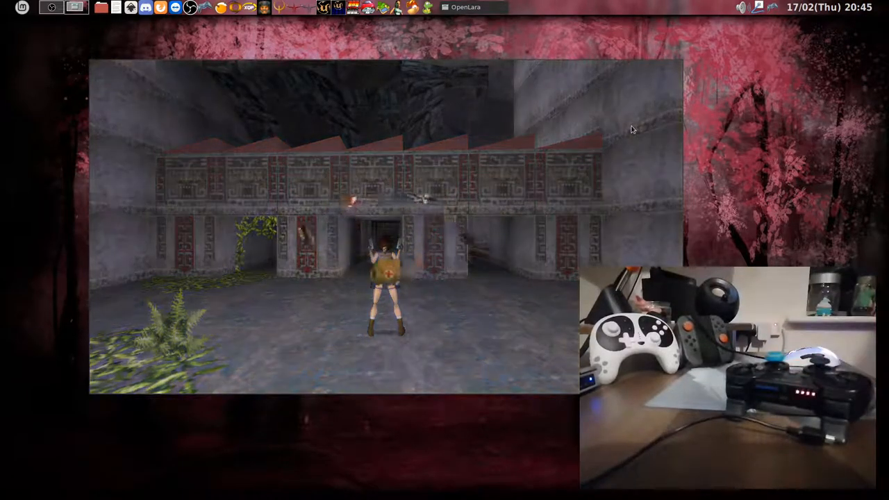
Bring up OpenLara's passport options screen with Escape after moving Lara by gamepad
key(Escape)
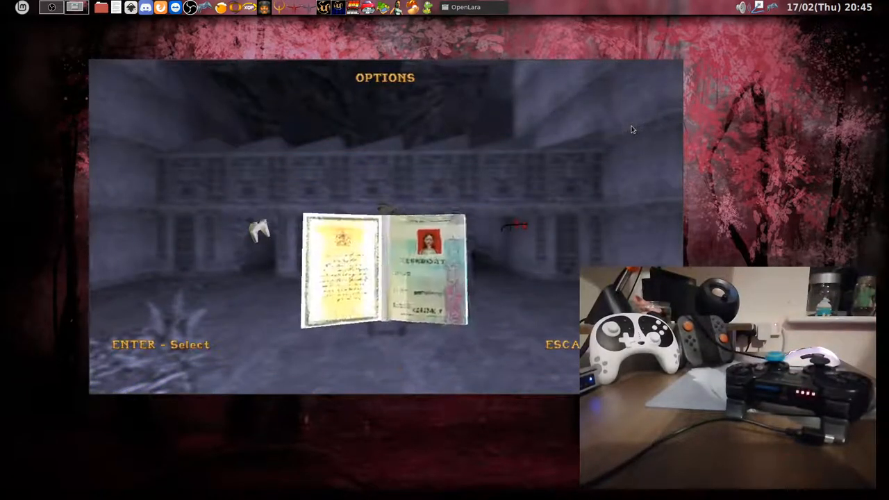